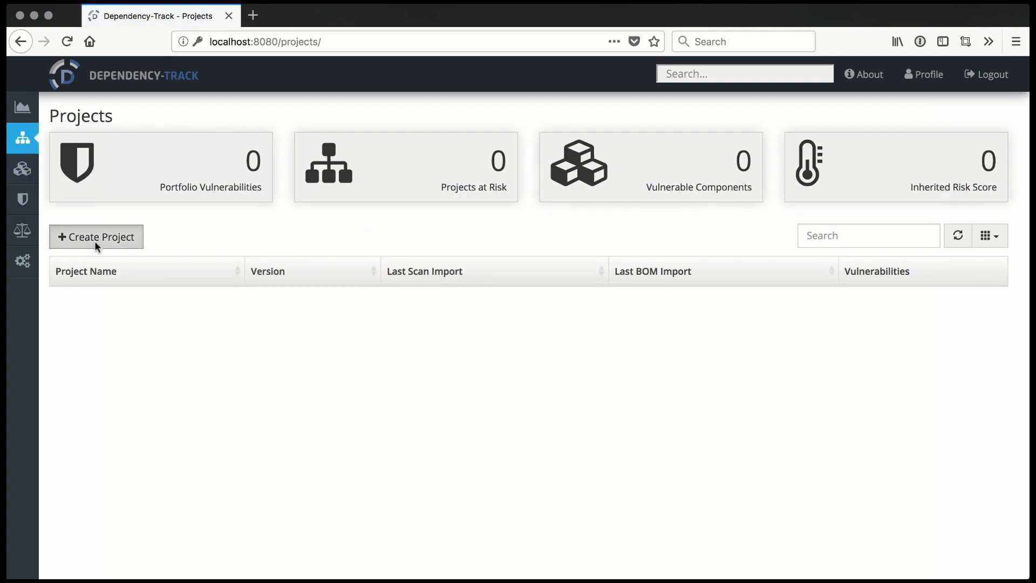
Create the project Keycloak, version 4.4.0, with tags sso, iam, java and redhat.
{"action": "left_click", "coordinate": [96, 236]}
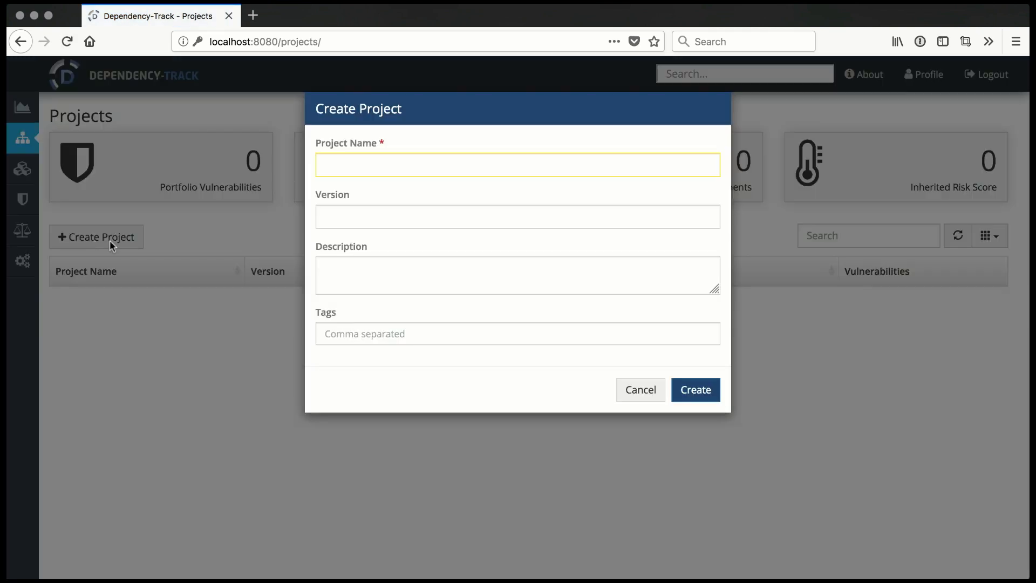
{"action": "type", "text": "Keycl"}
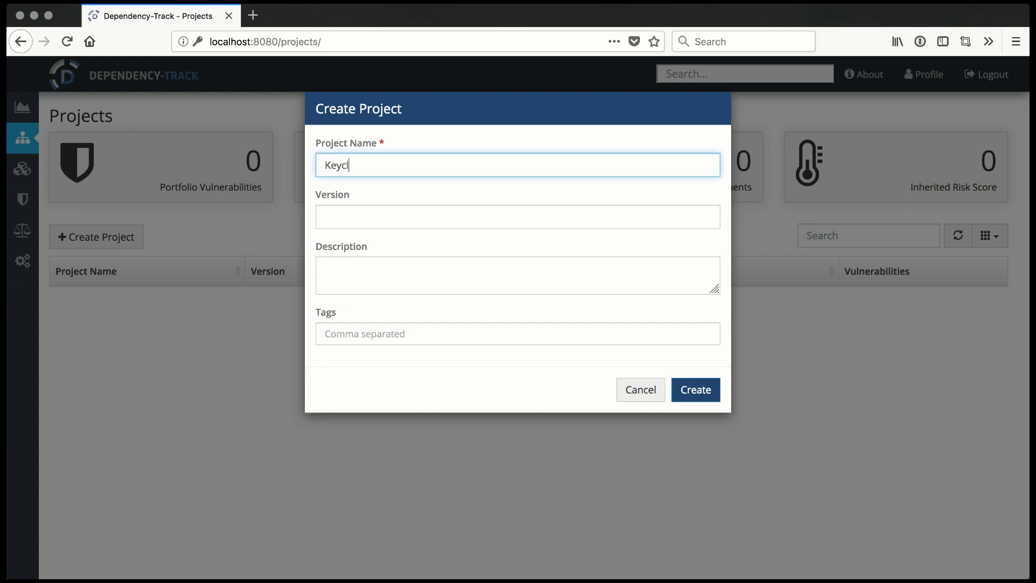
{"action": "type", "text": "4.4"}
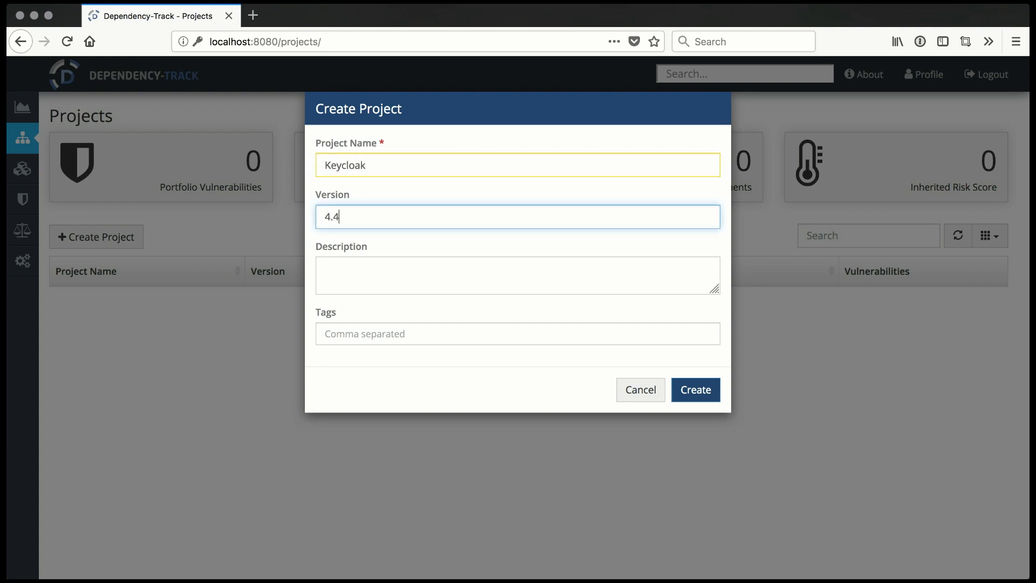
{"action": "type", "text": "0"}
{"action": "left_click", "coordinate": [518, 333]}
{"action": "type", "text": "sso iam java"}
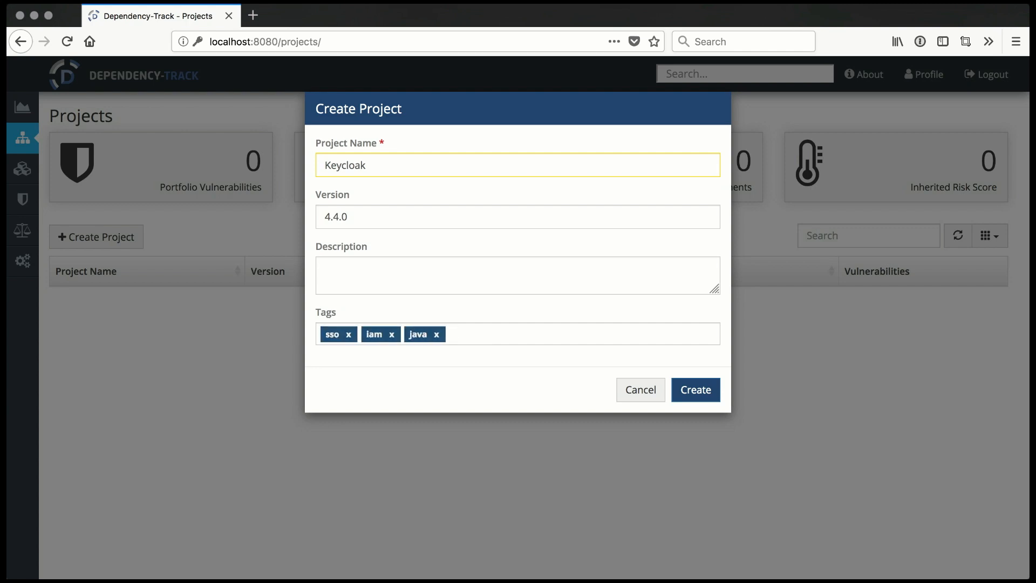
{"action": "type", "text": "redhat"}
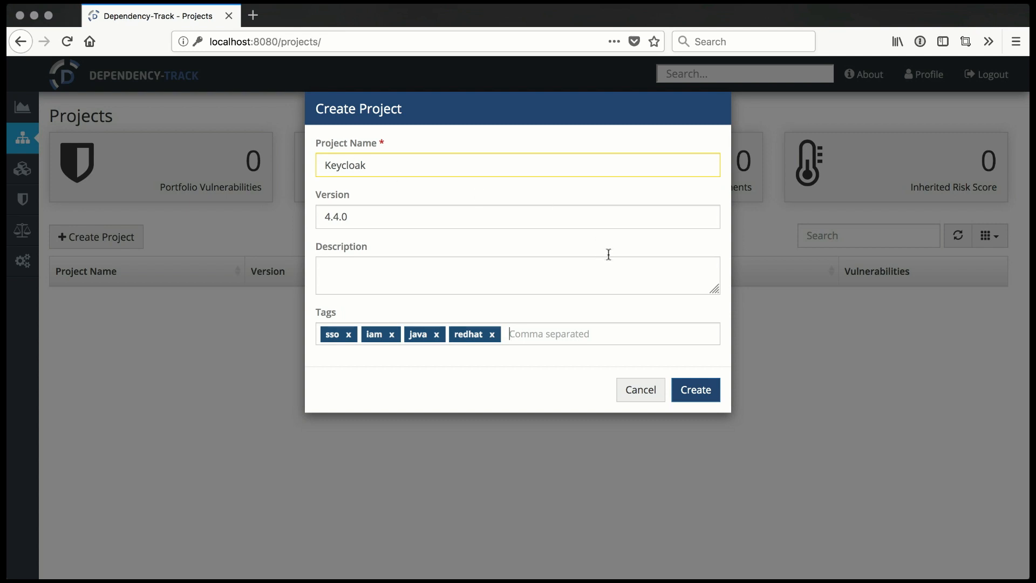
{"action": "left_click", "coordinate": [694, 389]}
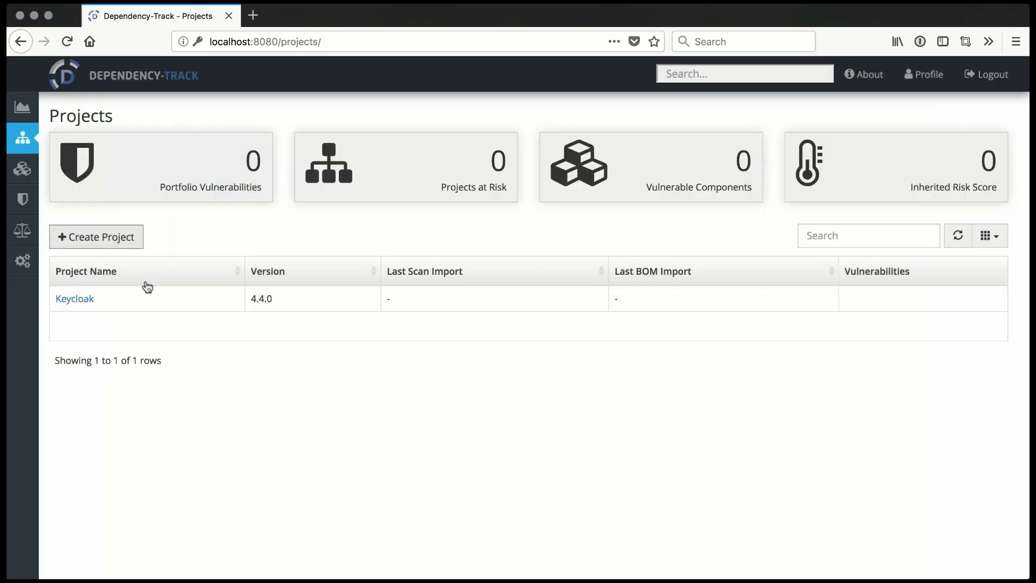
Run mvn org.cyclonedx:cyclonedx-maven-plugin:makeAggregateBom in keycloak-4.4.0.Final until BUILD SUCCESS.
{"action": "left_click", "coordinate": [74, 299]}
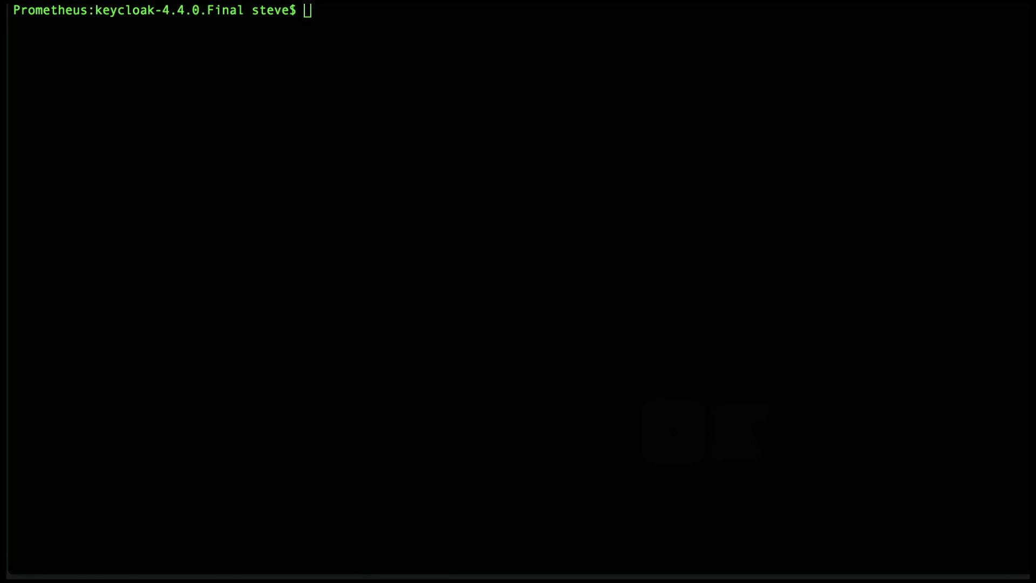
{"action": "mouse_move", "coordinate": [566, 306]}
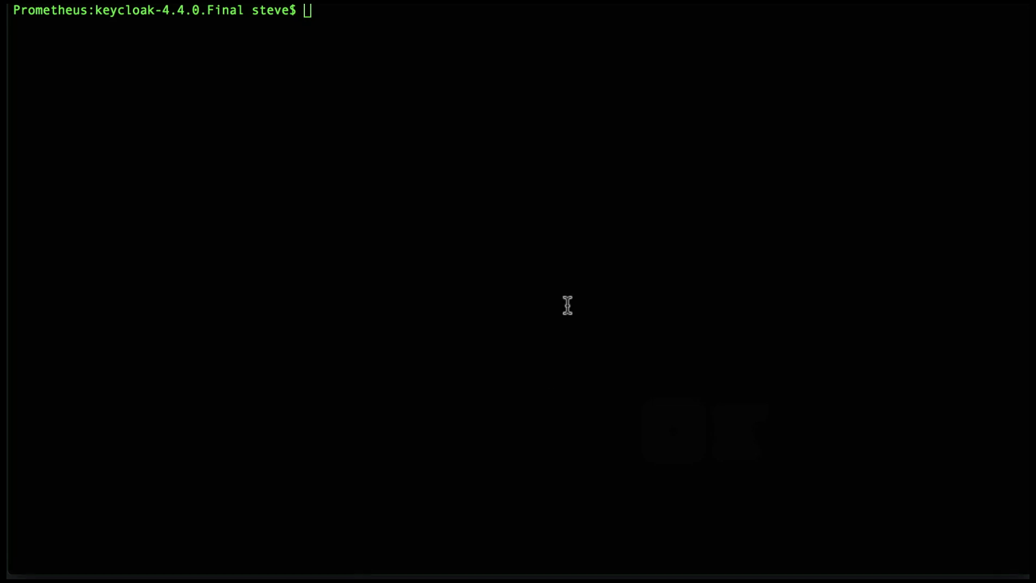
{"action": "type", "text": "mvn org.cyclonedx:cyclonedx-maven-plugin:makeAggregateBom"}
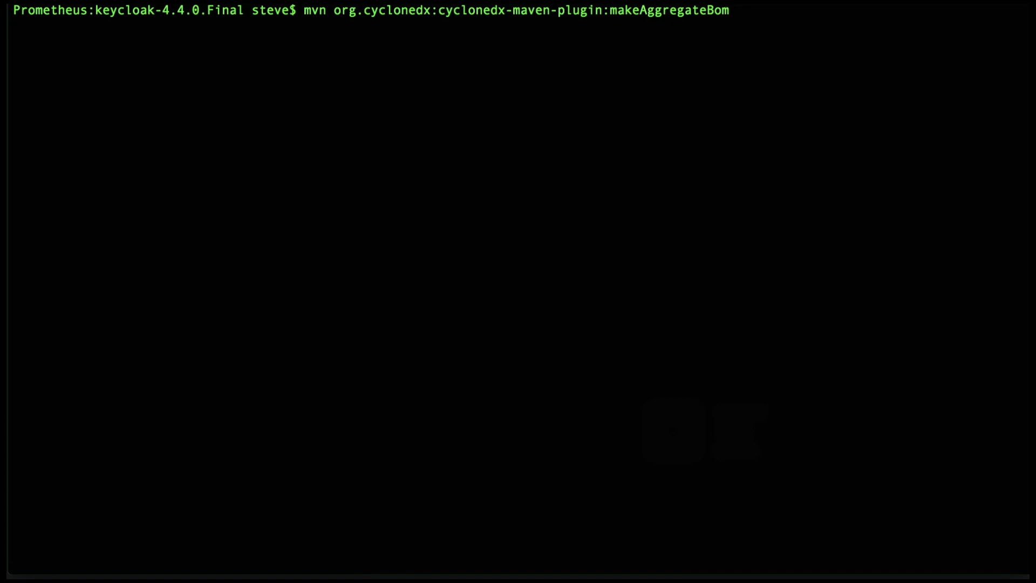
{"action": "key", "text": "Return"}
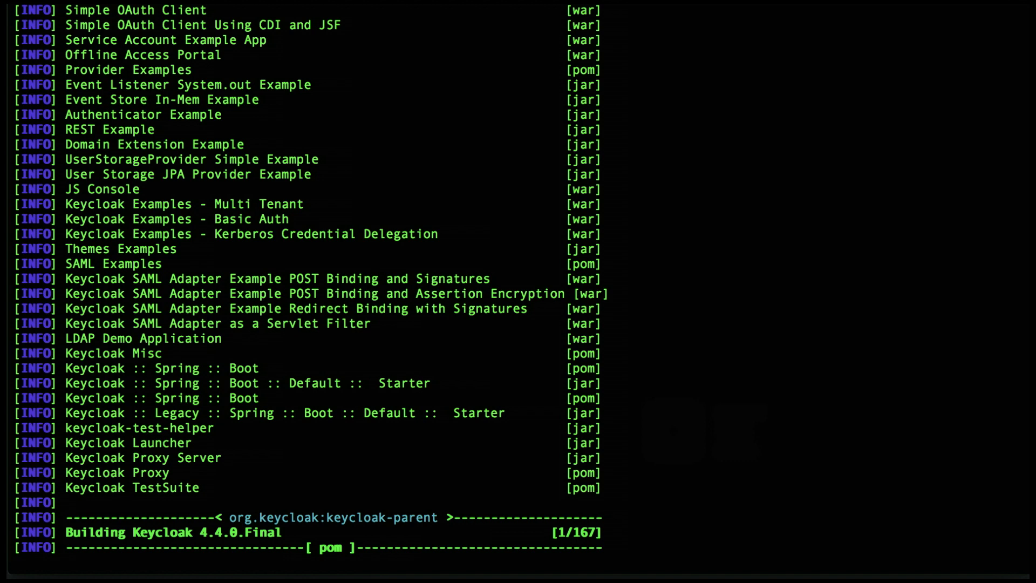
{"action": "scroll", "scroll_direction": "down", "scroll_amount": 3}
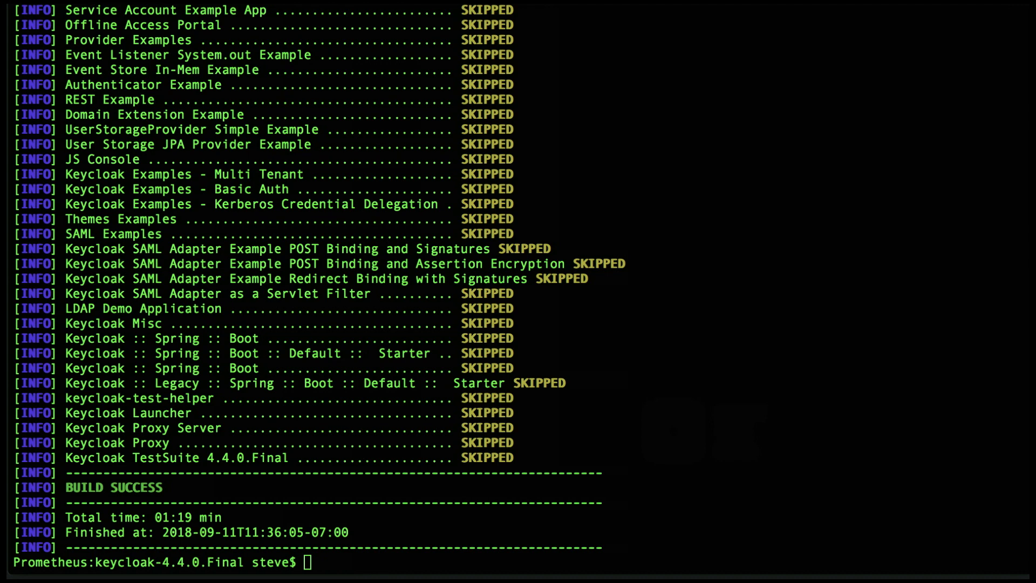
Change into themes/src/main, run npm install, and start a cyclonedx-bom -o bom.xml command.
{"action": "type", "text": "cd themes"}
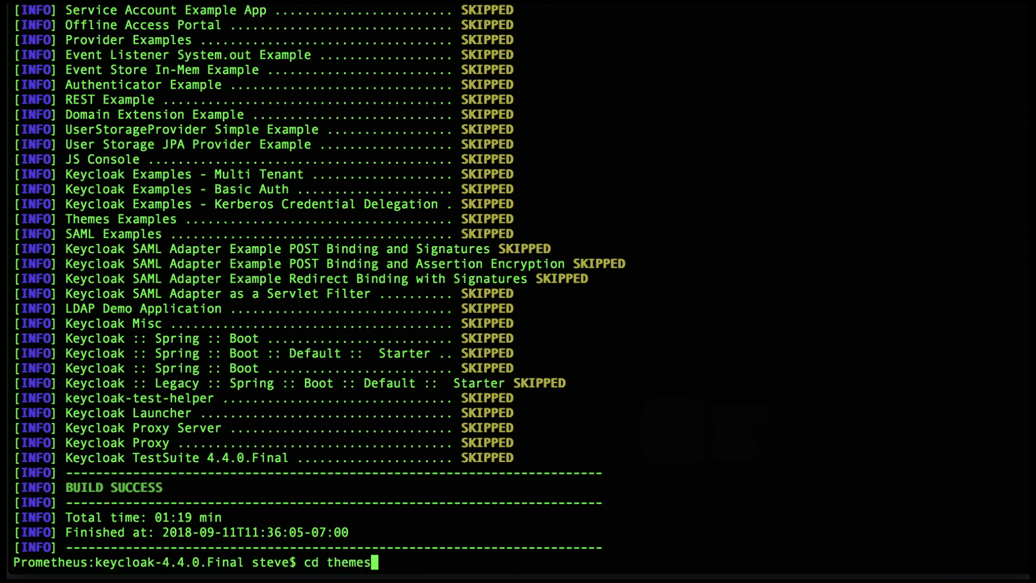
{"action": "type", "text": "/src"}
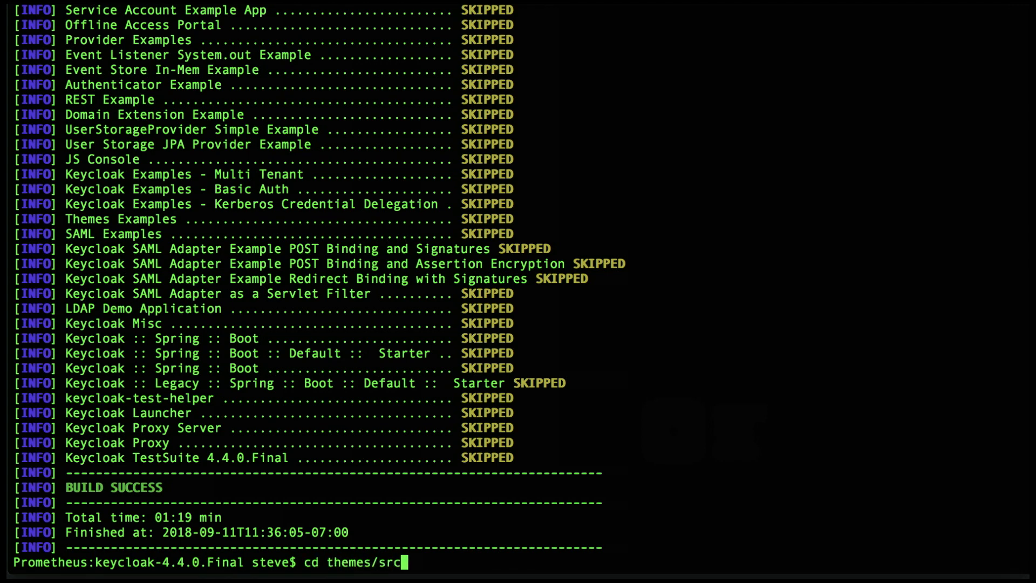
{"action": "type", "text": "/main"}
{"action": "type", "text": "npm install"}
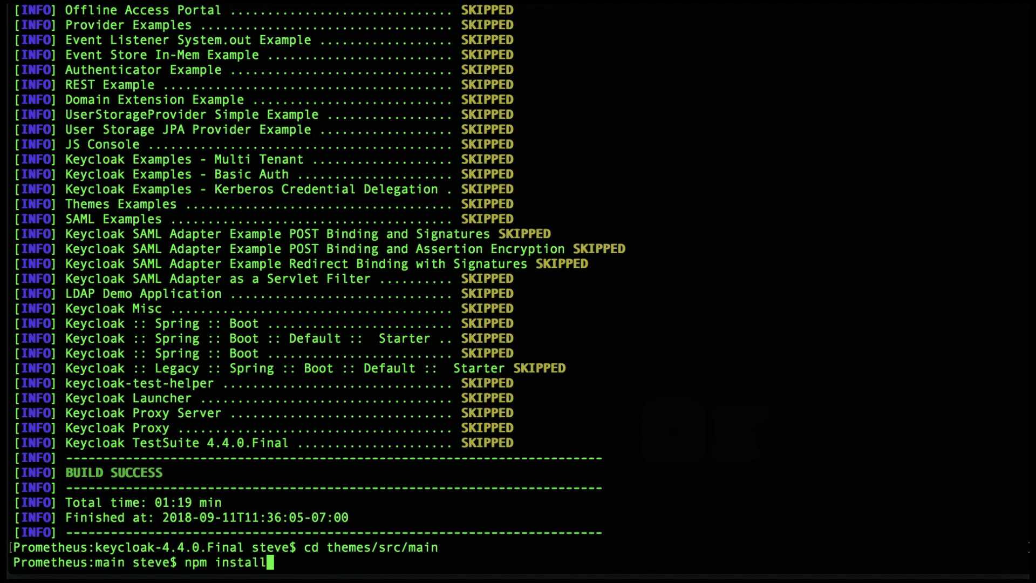
{"action": "key", "text": "Return"}
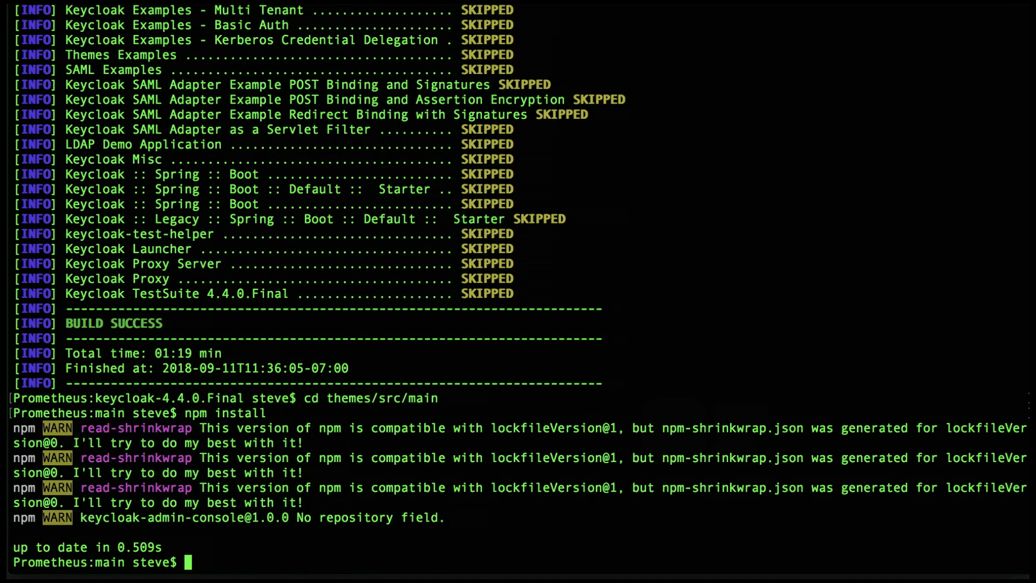
{"action": "type", "text": "cyclonedx-bom -o bom.xml"}
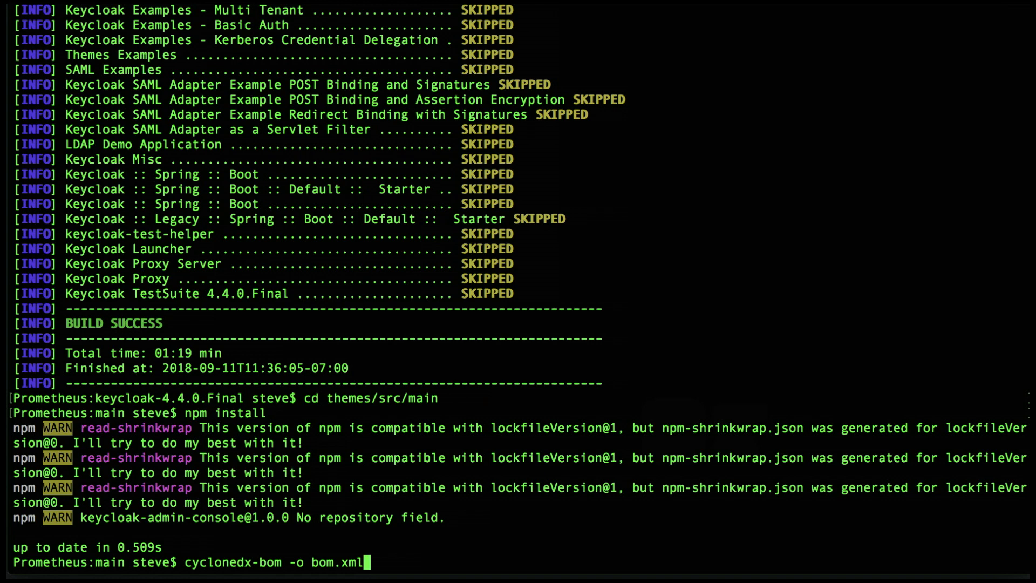
Append -a ../../../target/bom.xml to merge the Maven BOM into the unified bom.xml and run it.
{"action": "type", "text": "-a"}
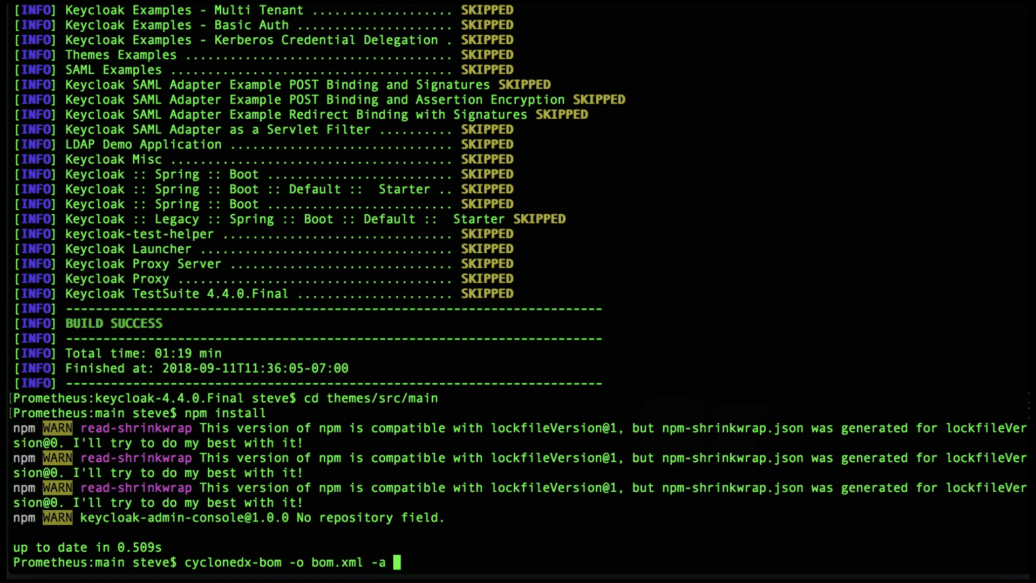
{"action": "type", "text": "../../../"}
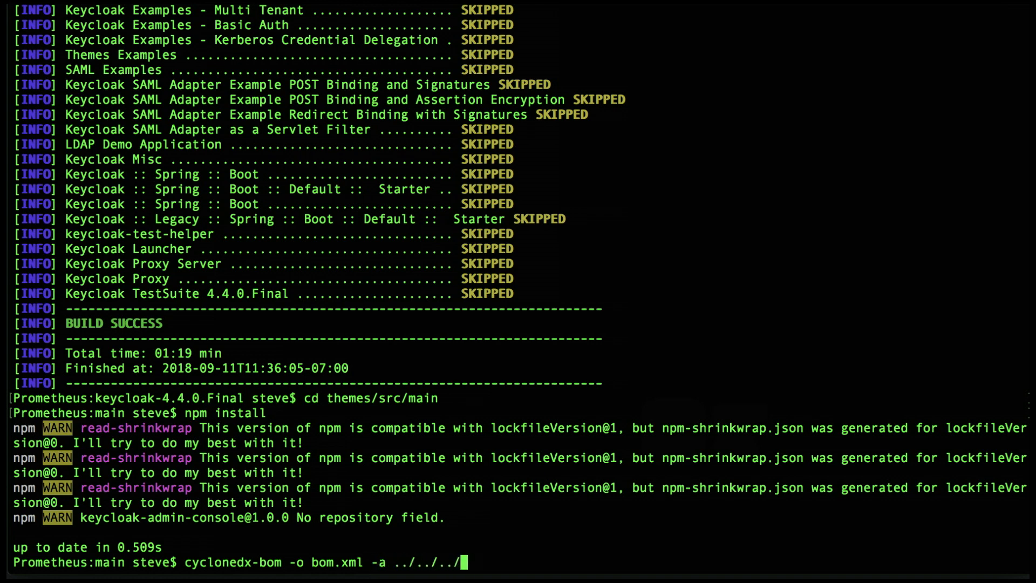
{"action": "type", "text": "target"}
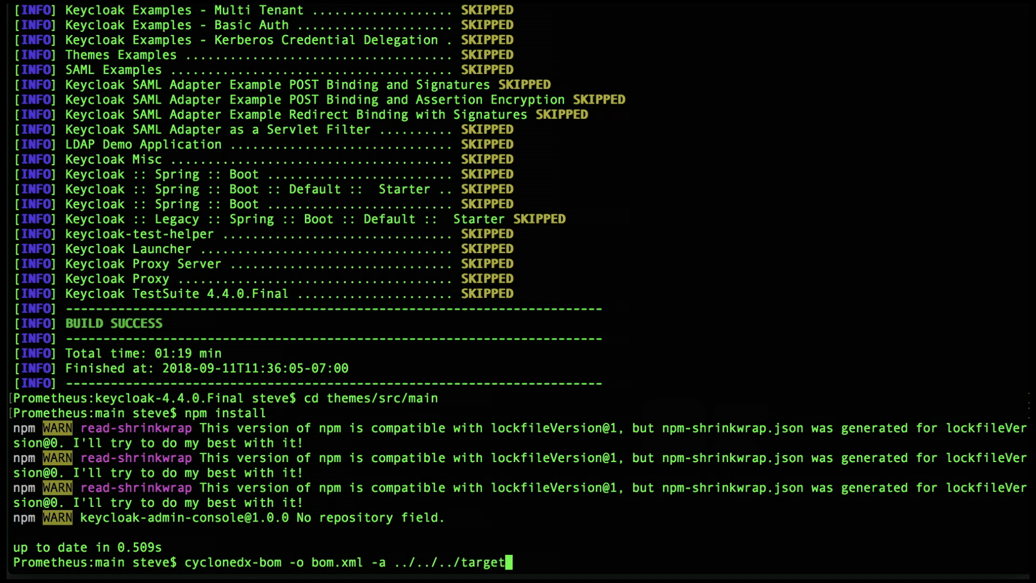
{"action": "type", "text": "/bom.x"}
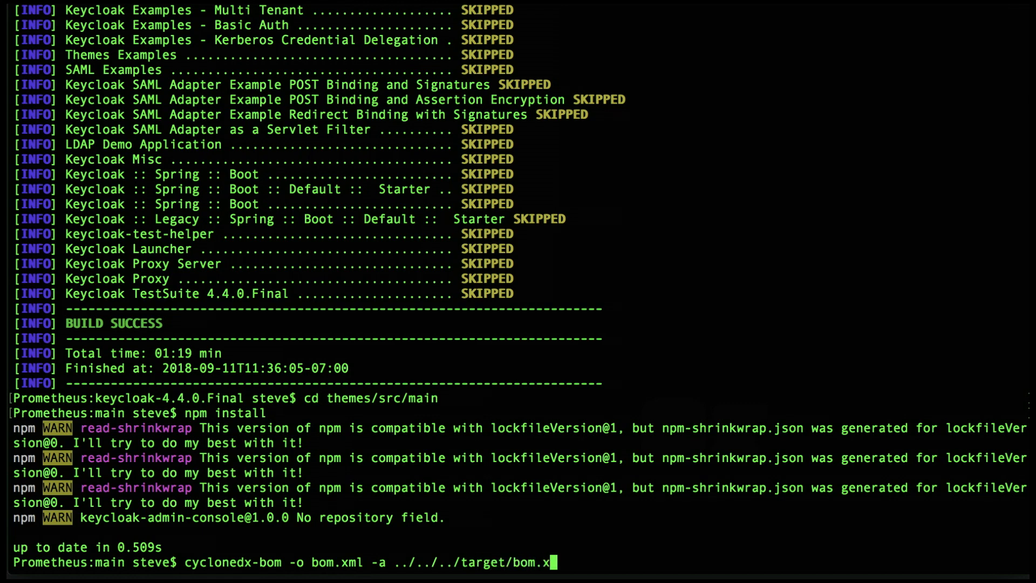
{"action": "type", "text": "ml"}
{"action": "type", "text": "brackets bom.xml"}
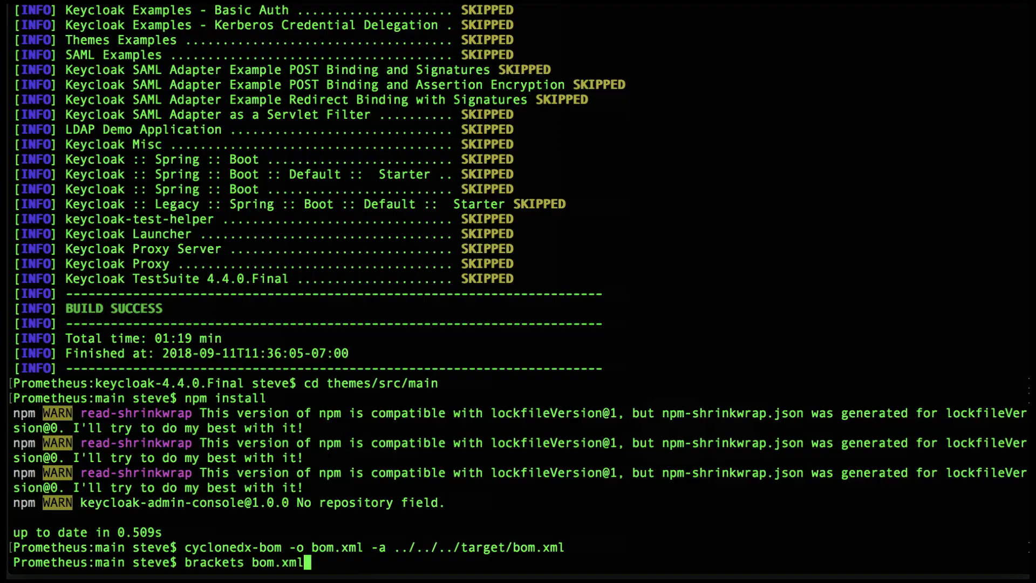
{"action": "key", "text": "Return"}
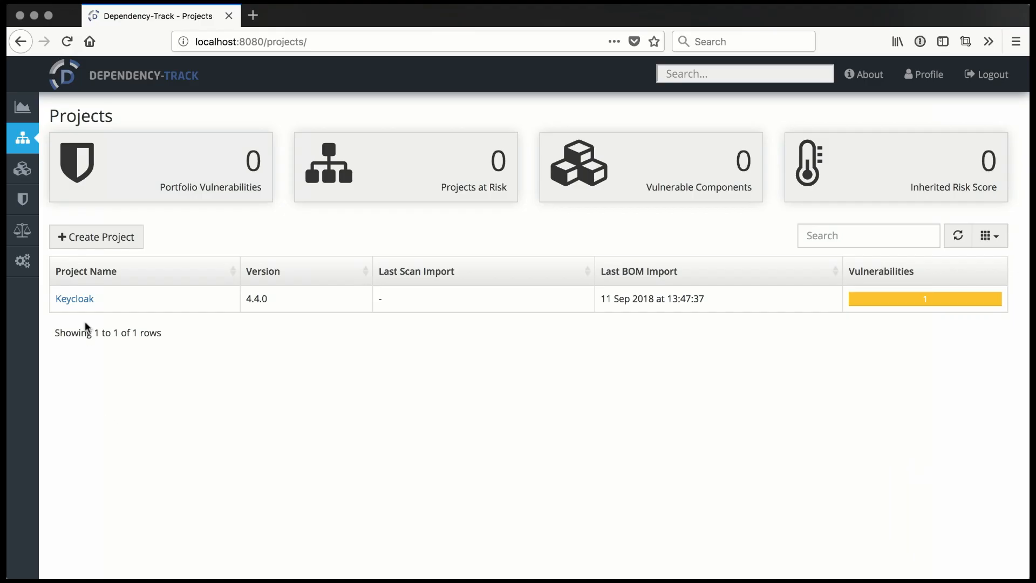
Show Keycloak 4.4.0's Dependencies list of 735 components, one with medium severity.
{"action": "left_click", "coordinate": [74, 299]}
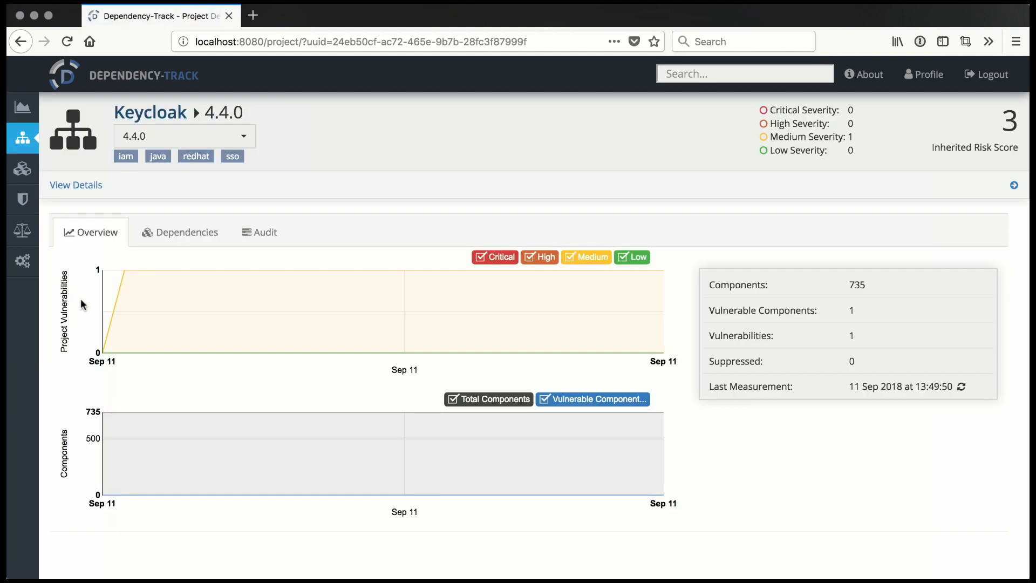
{"action": "left_click", "coordinate": [180, 232]}
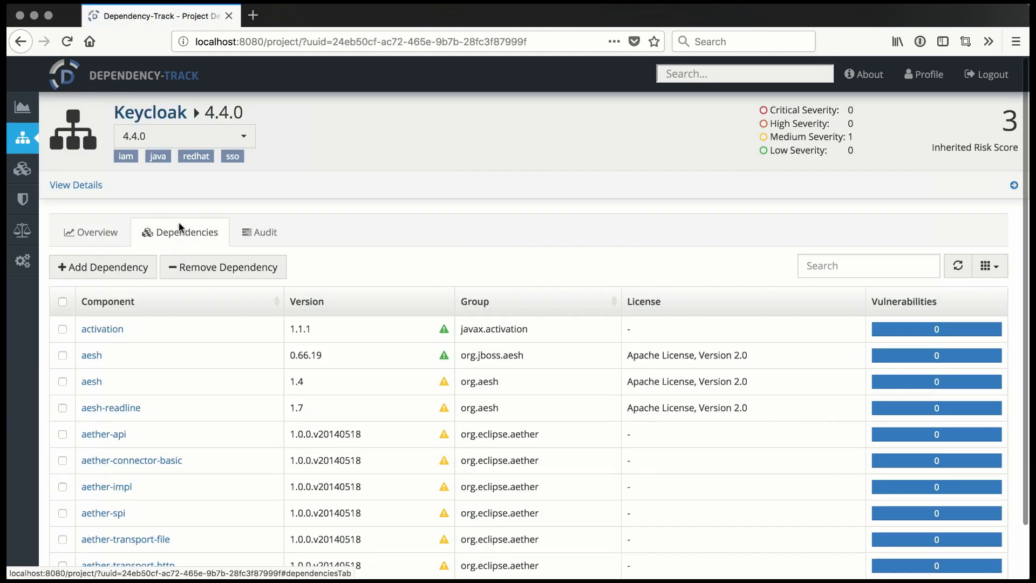
{"action": "mouse_move", "coordinate": [444, 381]}
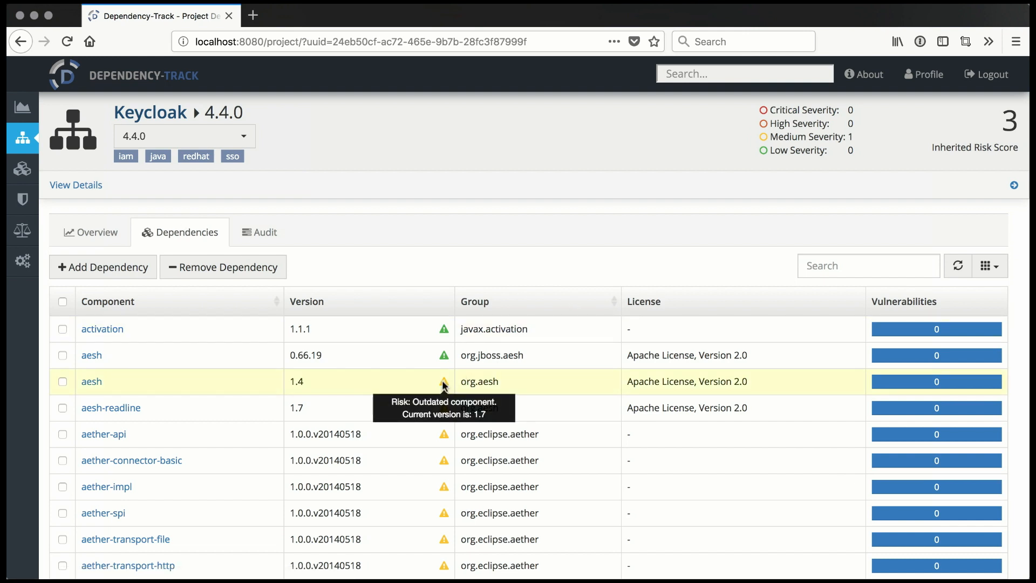
{"action": "mouse_move", "coordinate": [446, 421]}
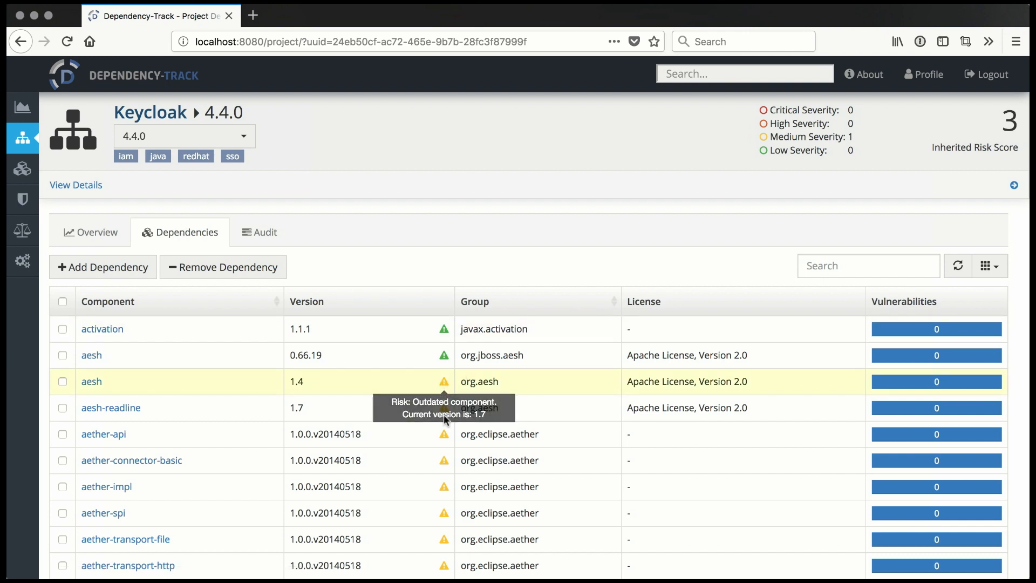
{"action": "mouse_move", "coordinate": [443, 434]}
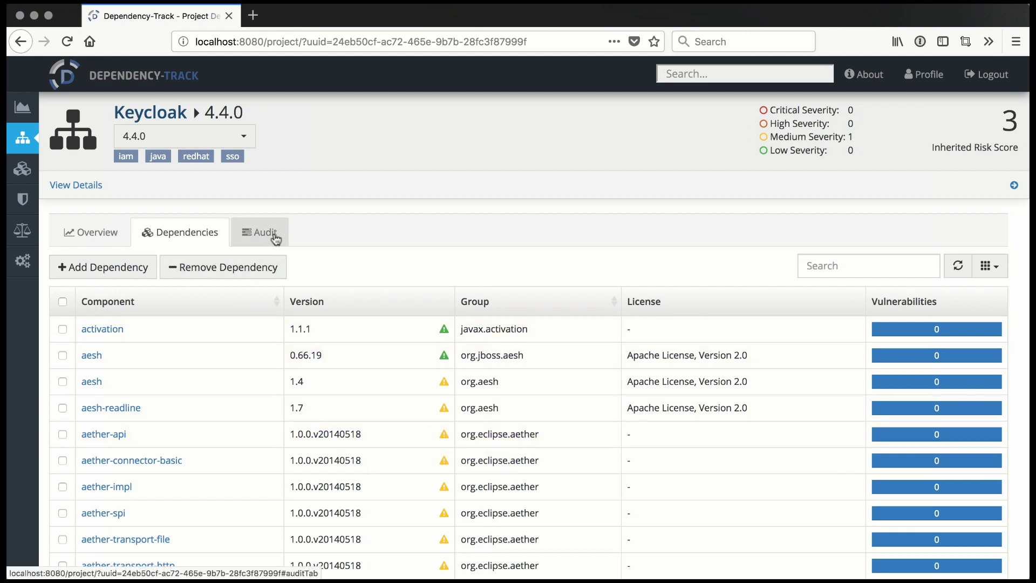
From Audit, view bootstrap 3.3.7's OSSINDEX cross-site scripting finding (score 6.1), then return to Keycloak.
{"action": "left_click", "coordinate": [260, 232]}
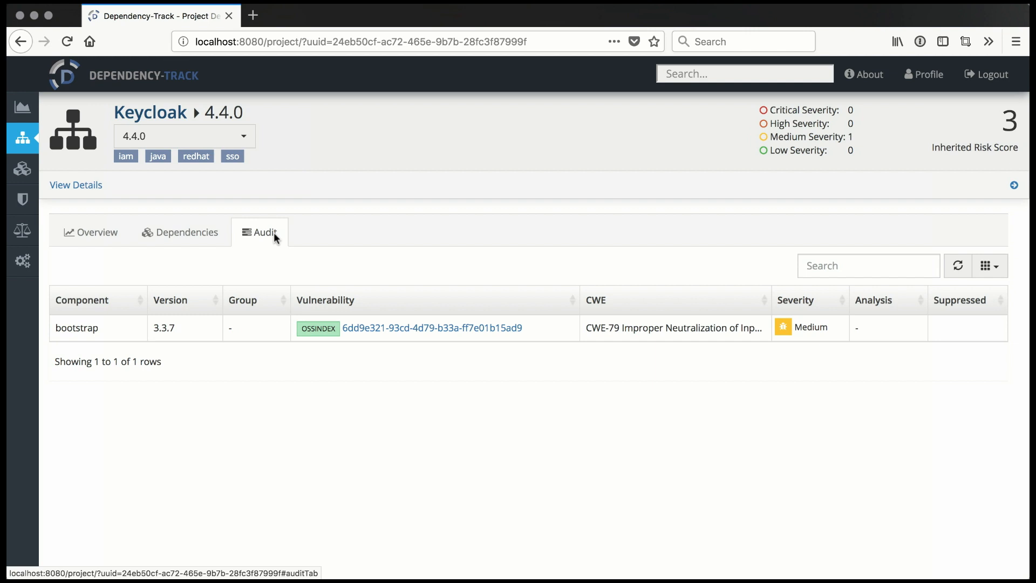
{"action": "left_click", "coordinate": [431, 328]}
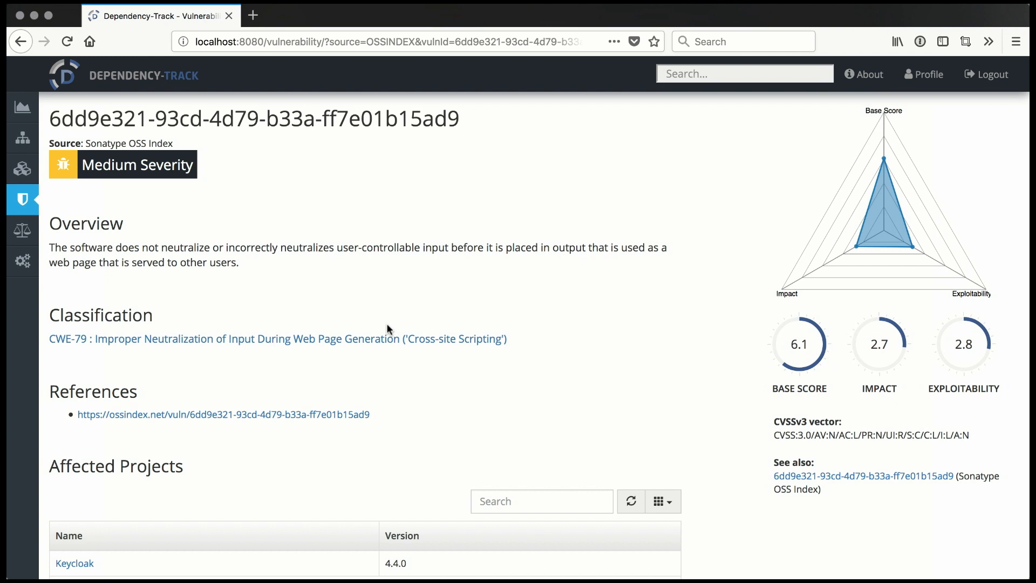
{"action": "mouse_move", "coordinate": [139, 522]}
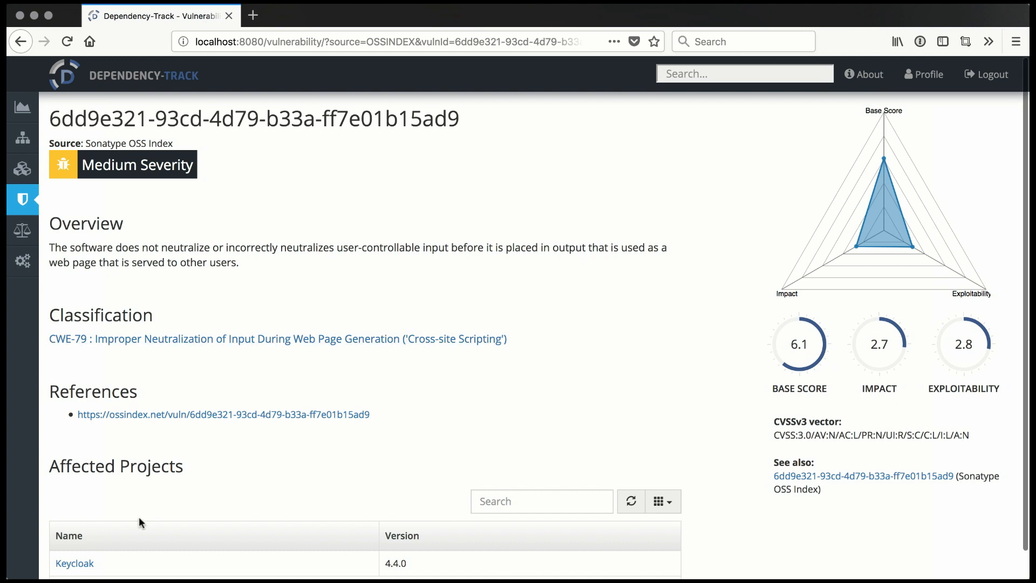
{"action": "left_click", "coordinate": [74, 563]}
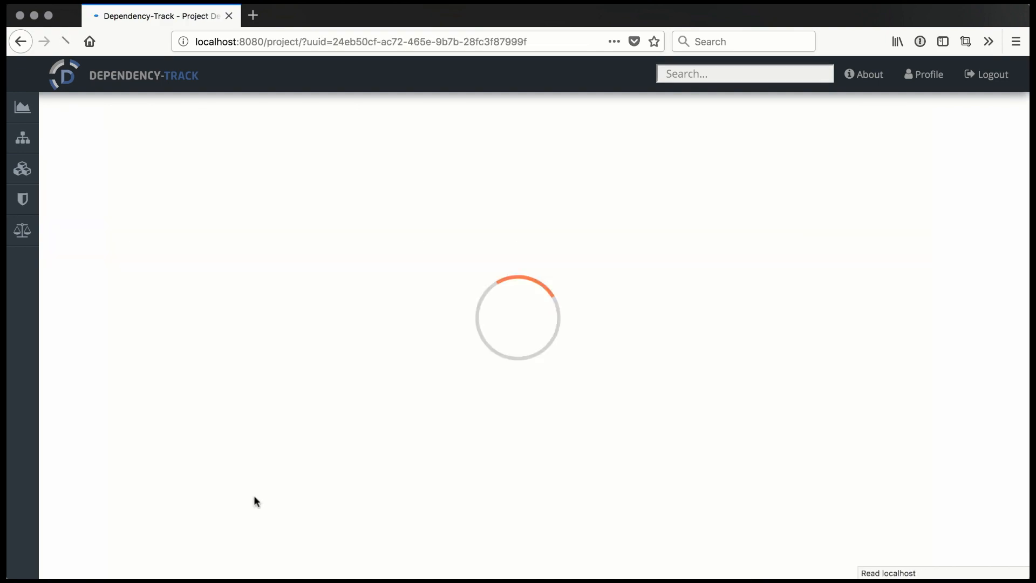